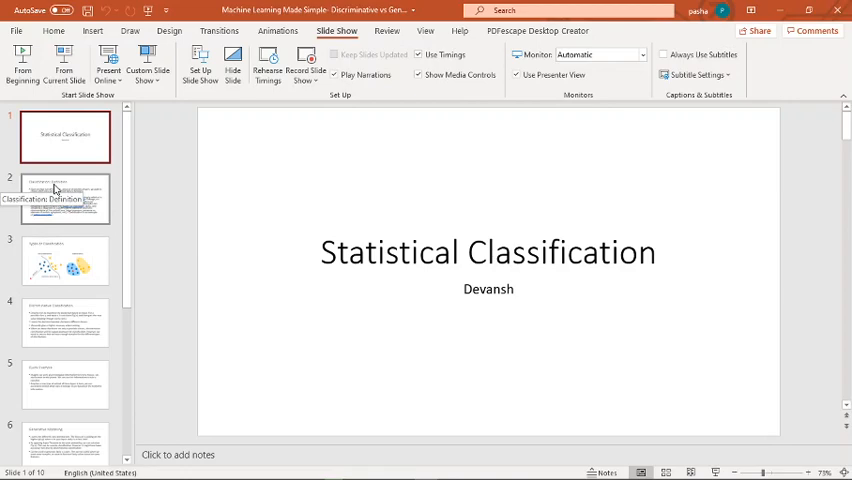
Open slide 2, 'Classification: Definition', from the slide pane
left_click(64, 197)
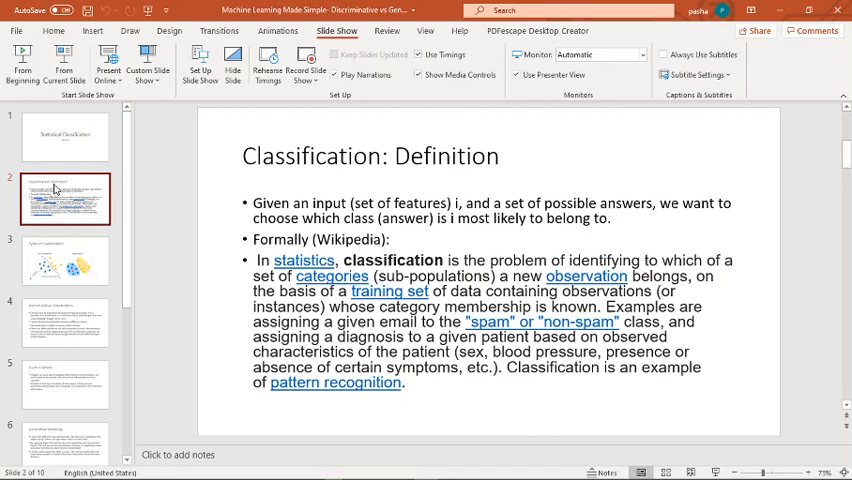
mouse_move(413, 186)
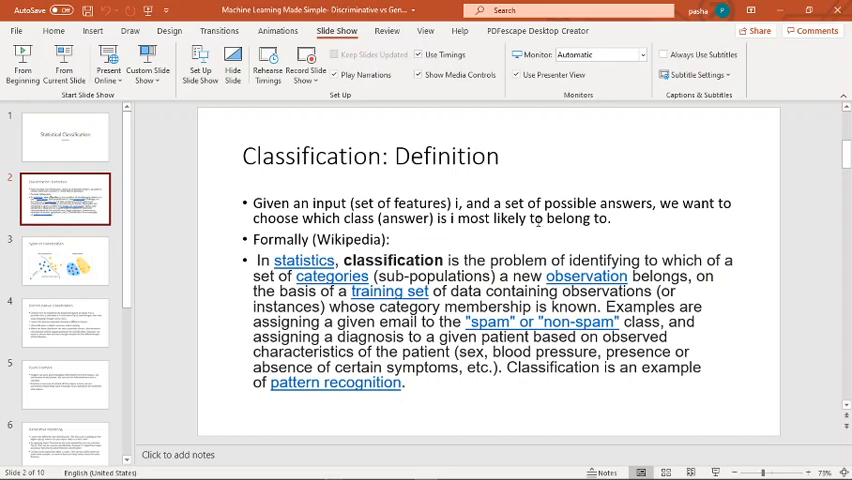
mouse_move(311, 275)
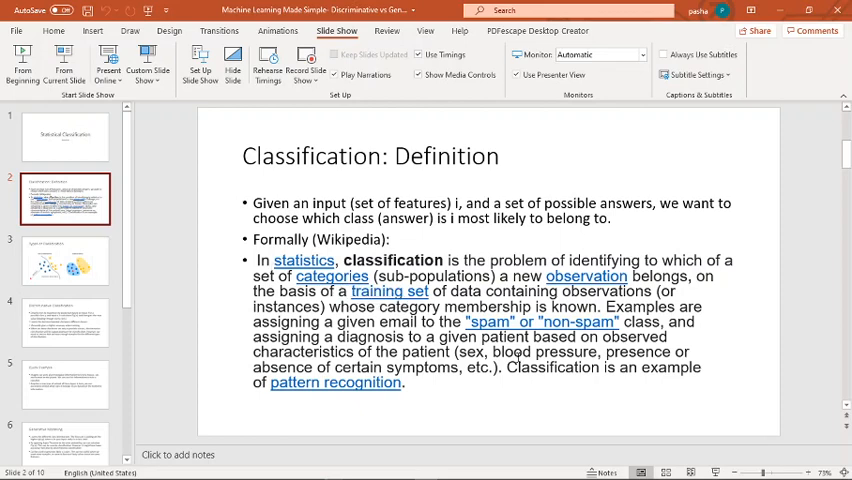
mouse_move(587, 276)
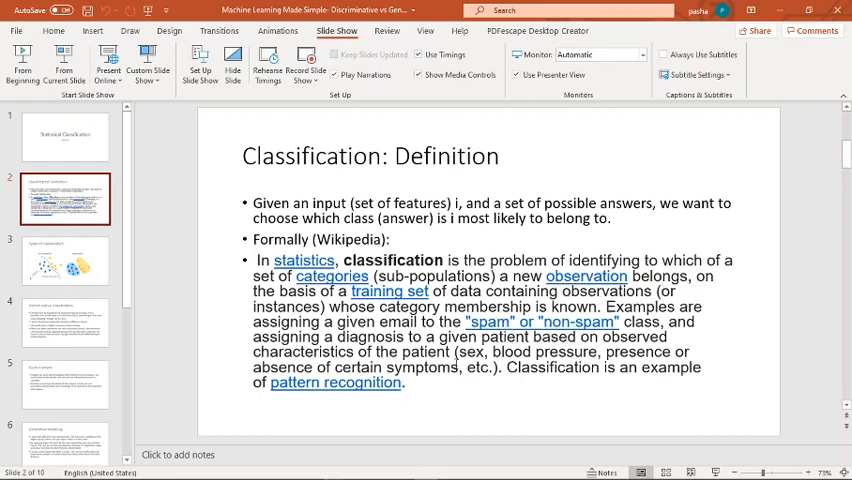
mouse_move(198, 267)
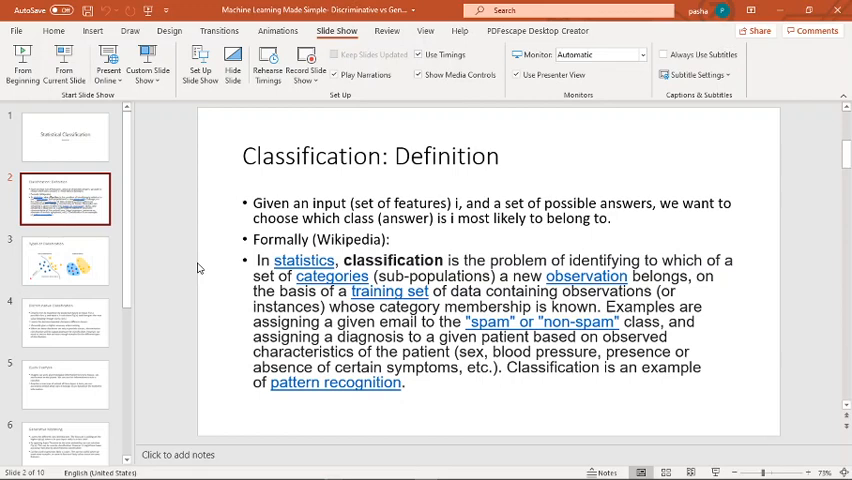
Open the 'Types of Classification' slide and switch to the Draw tab's pen
left_click(65, 260)
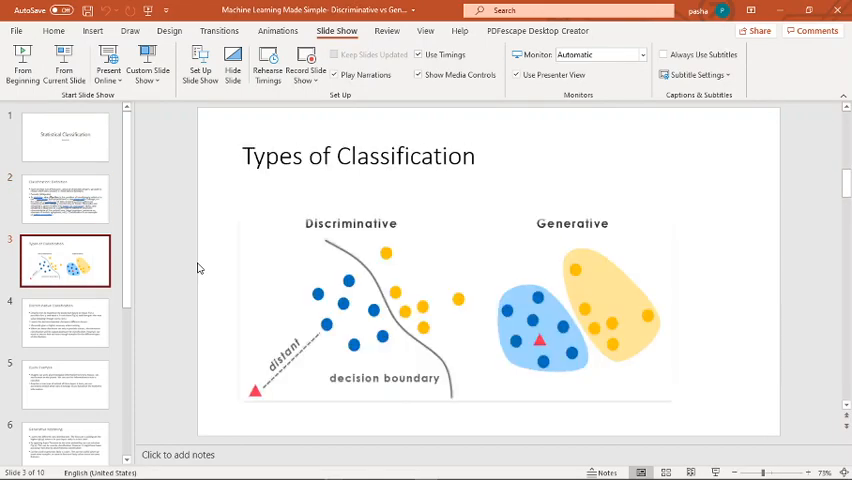
mouse_move(303, 243)
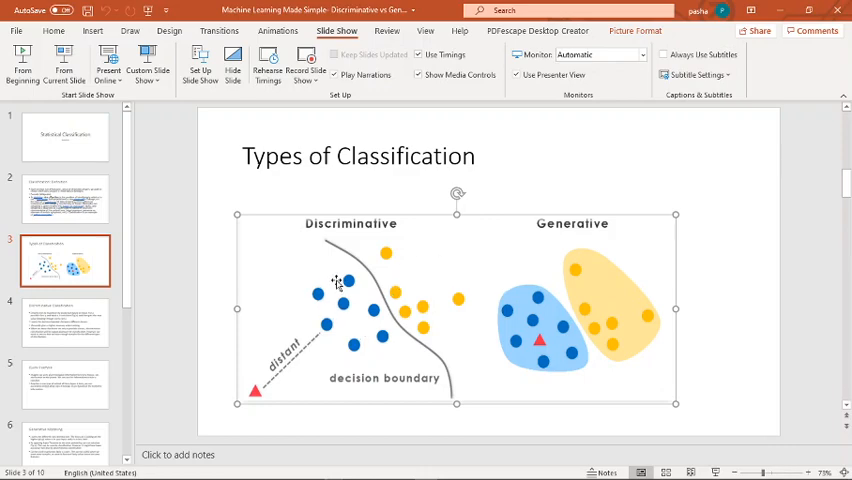
mouse_move(340, 260)
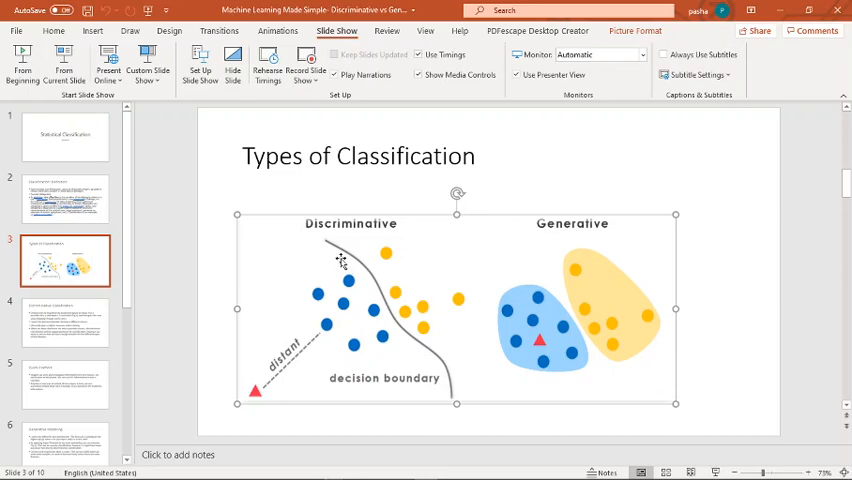
left_click(130, 31)
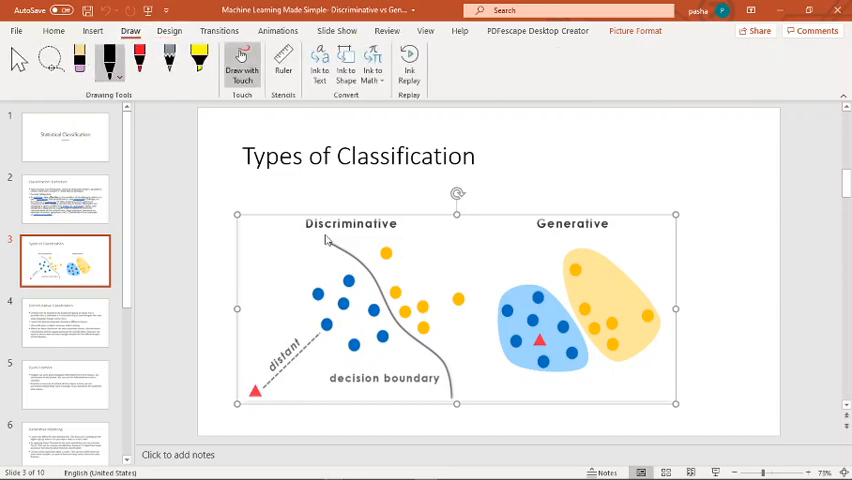
mouse_move(325, 246)
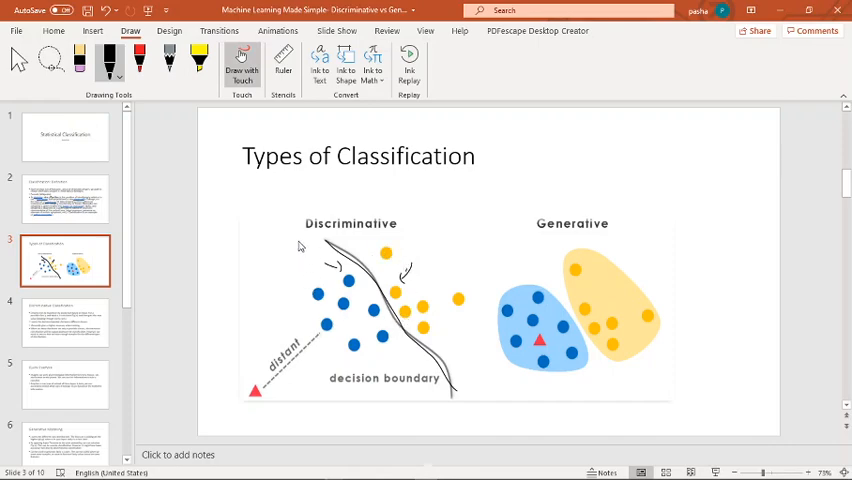
mouse_move(295, 242)
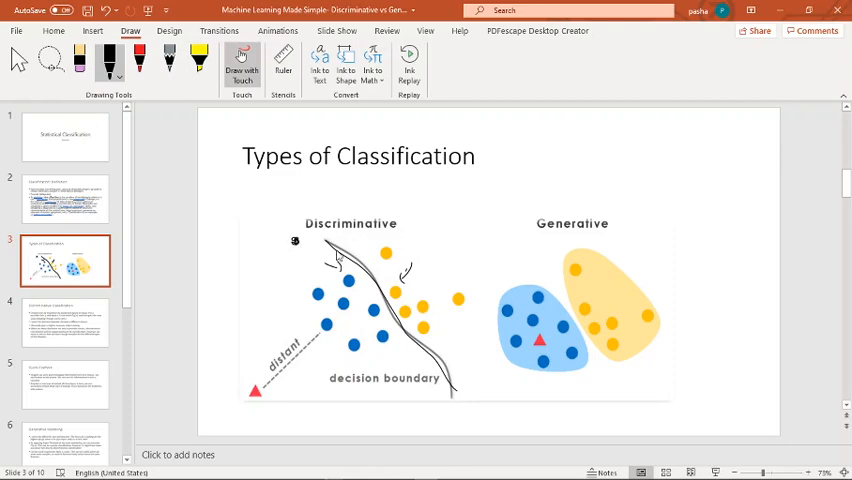
mouse_move(307, 250)
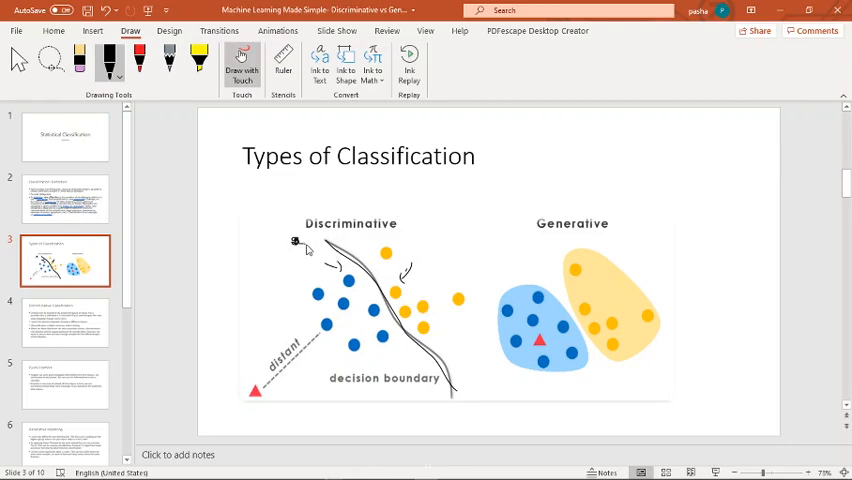
mouse_move(493, 313)
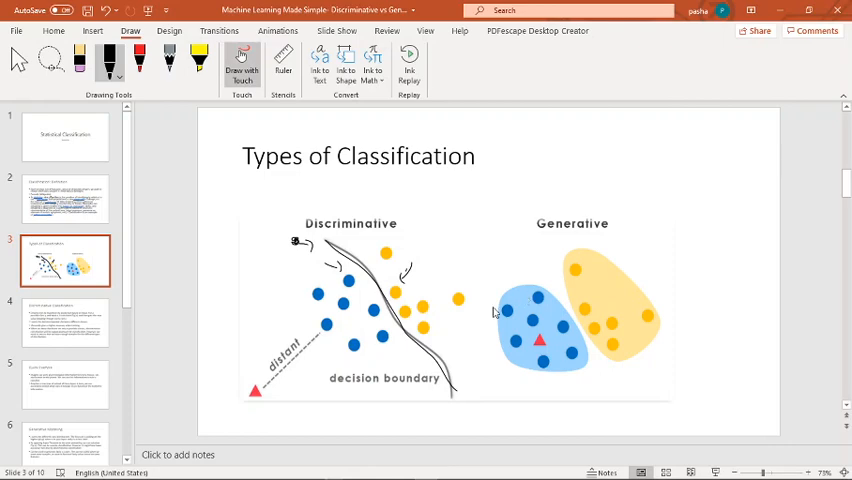
mouse_move(527, 342)
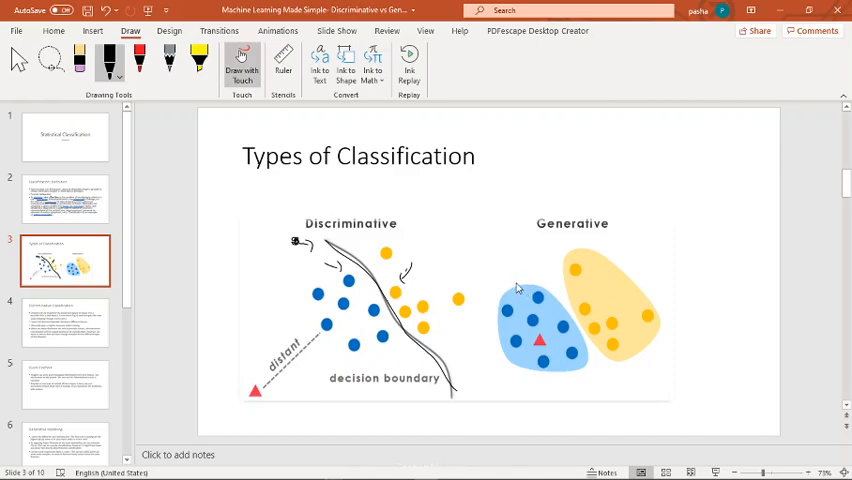
mouse_move(525, 313)
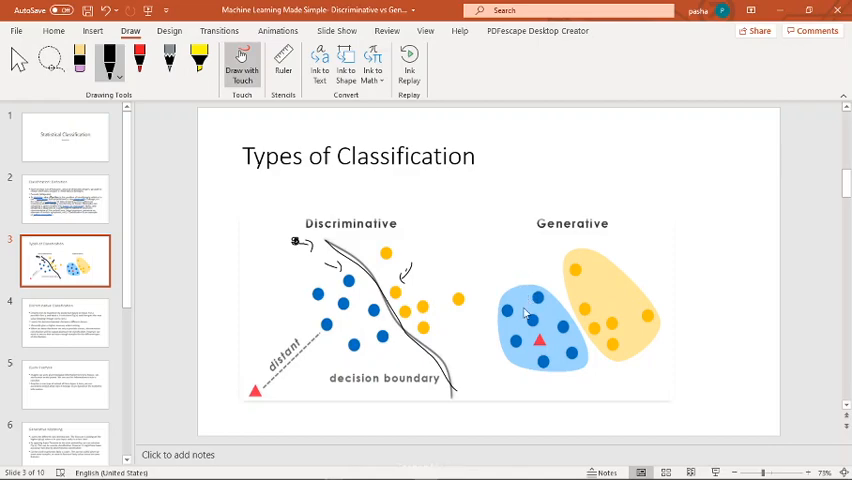
mouse_move(530, 322)
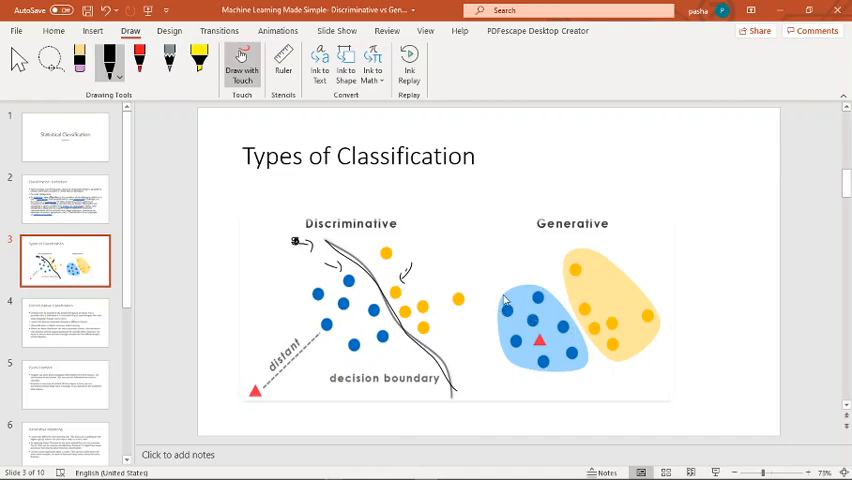
mouse_move(473, 240)
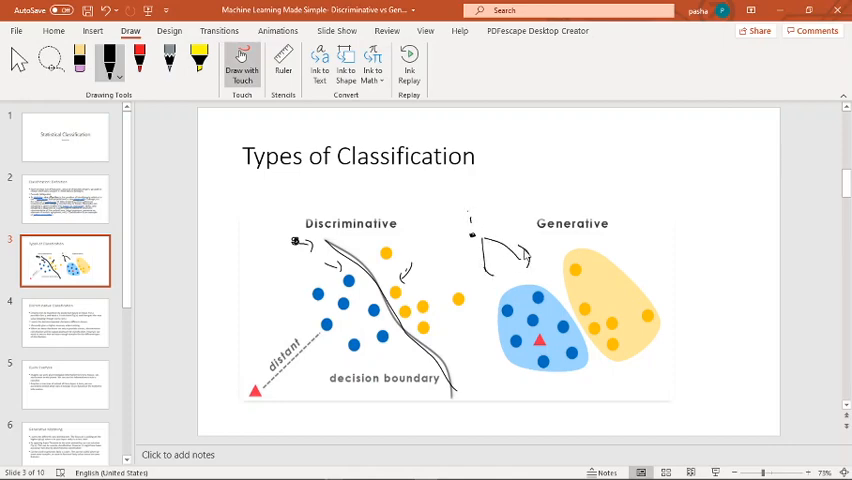
mouse_move(110, 337)
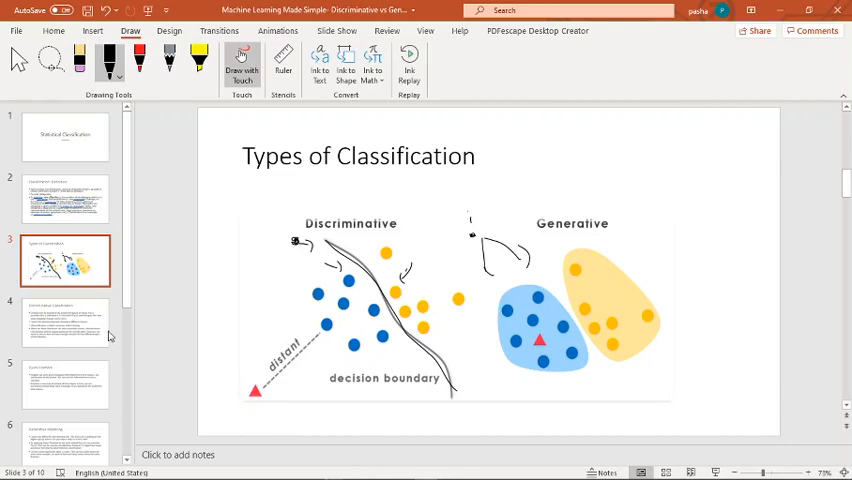
Go to the 'Discriminative Classification' slide and underline its first bullet in ink
left_click(65, 320)
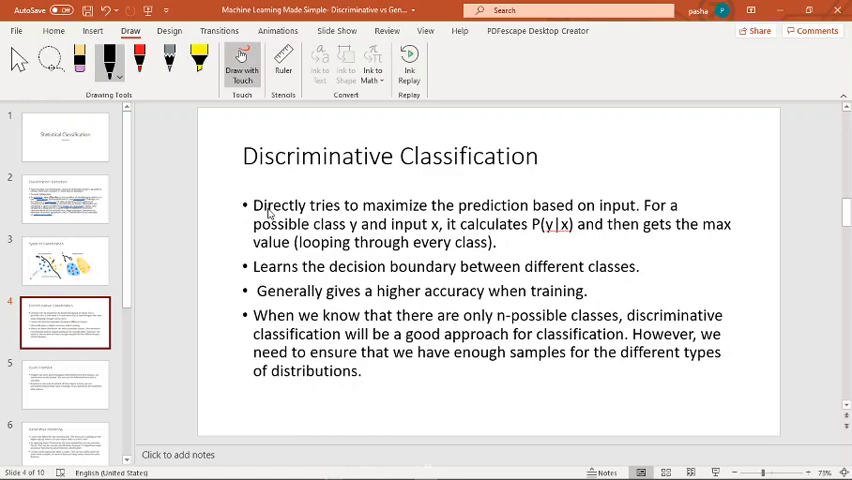
left_click_drag(252, 217, 330, 214)
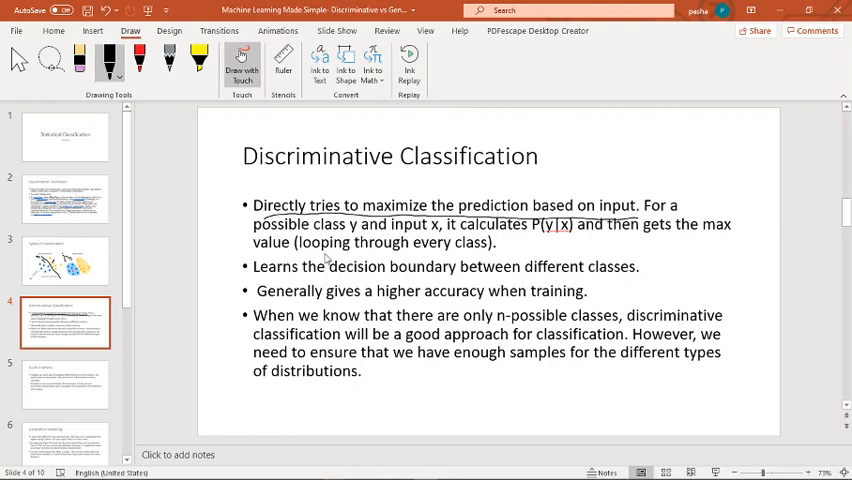
mouse_move(345, 235)
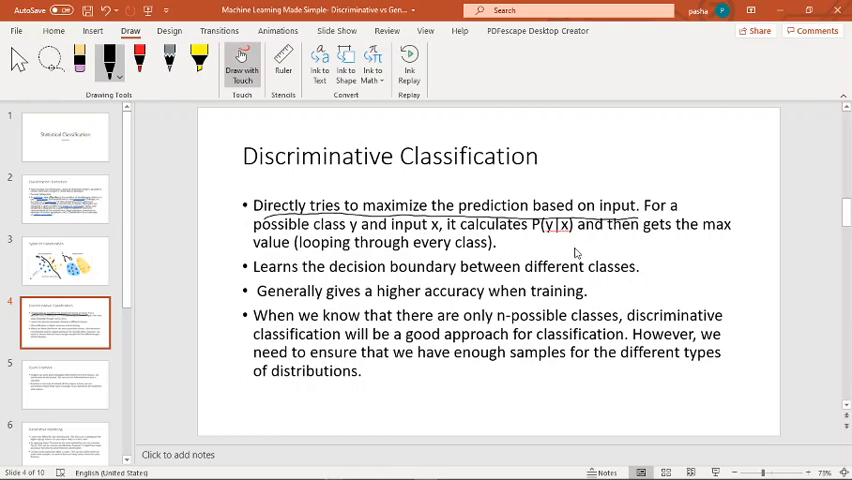
mouse_move(563, 253)
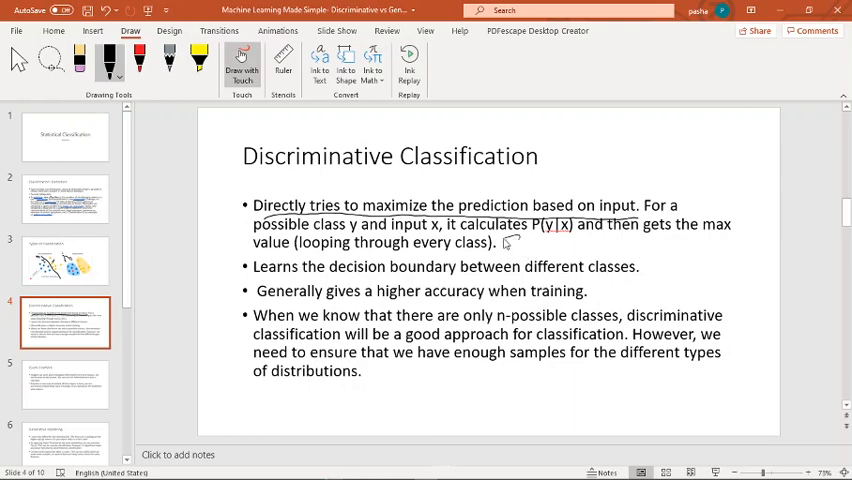
mouse_move(508, 253)
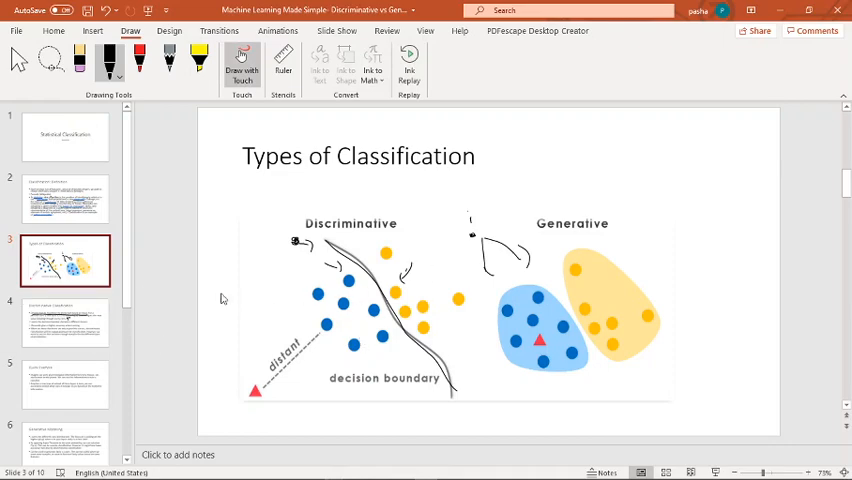
Return to 'Discriminative Classification' and underline the training-accuracy and enough-samples phrases
left_click(65, 322)
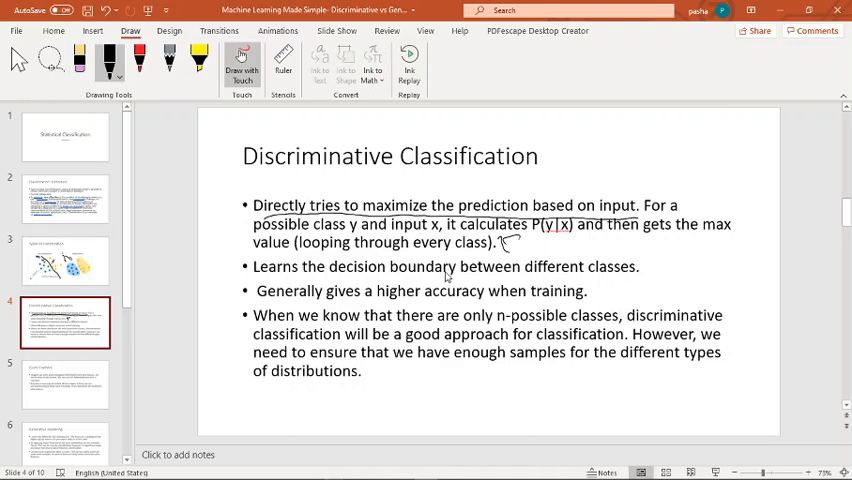
mouse_move(337, 344)
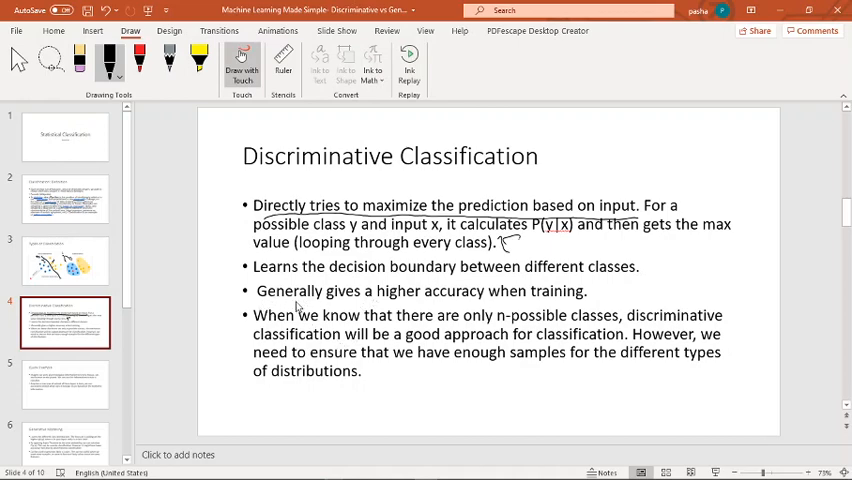
mouse_move(318, 308)
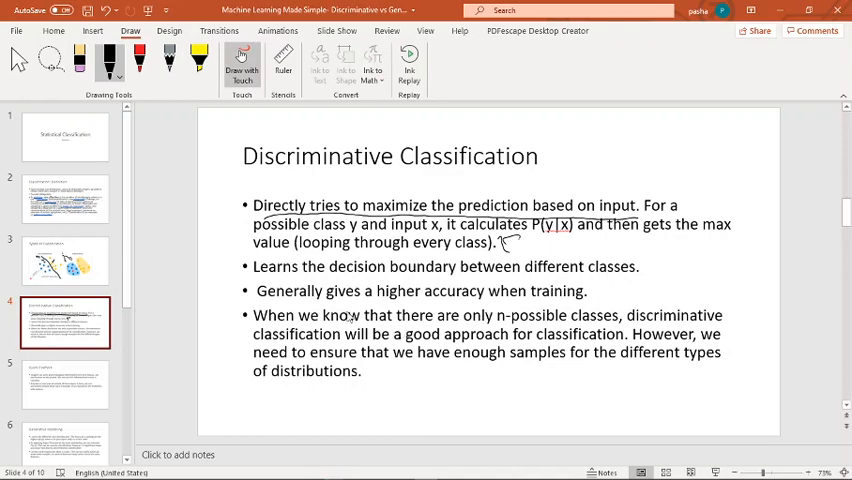
left_click_drag(258, 302, 378, 300)
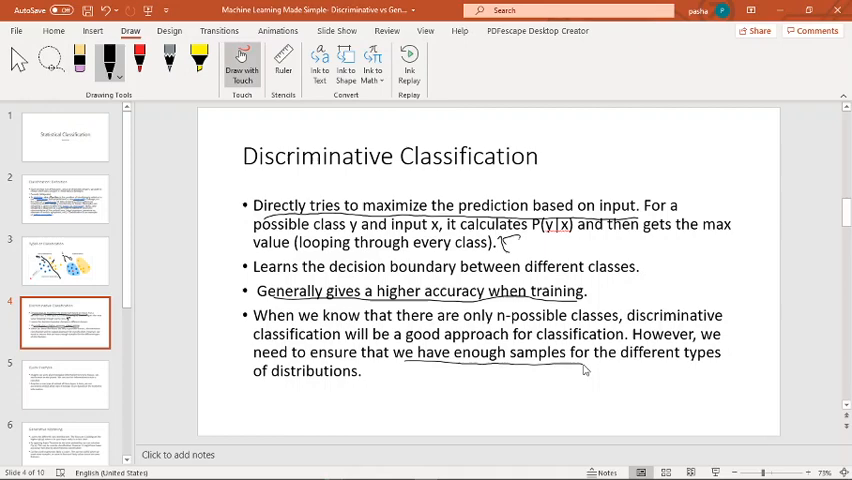
mouse_move(438, 370)
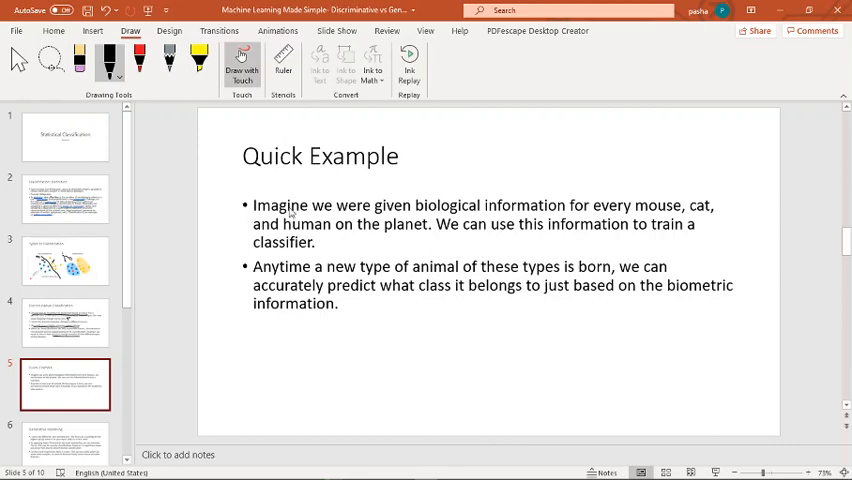
mouse_move(436, 241)
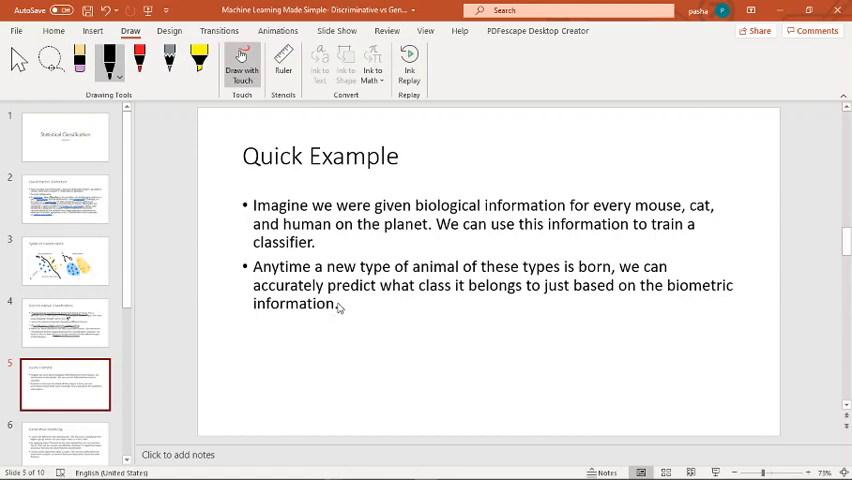
mouse_move(348, 128)
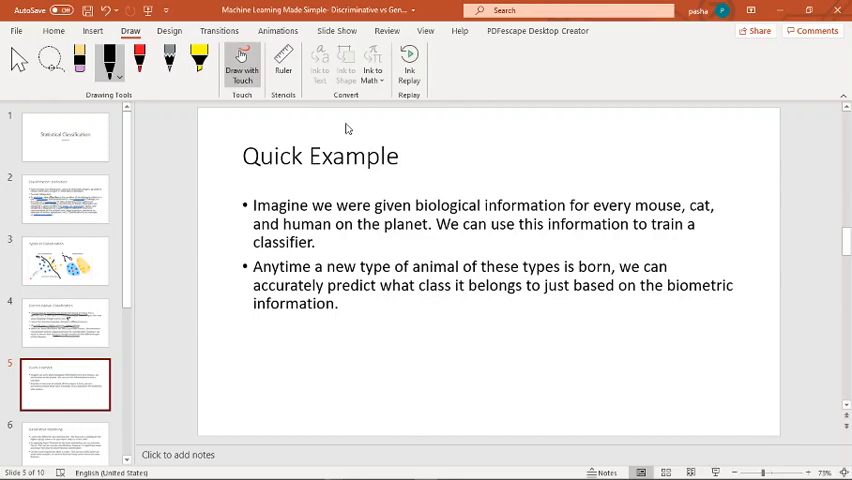
mouse_move(377, 346)
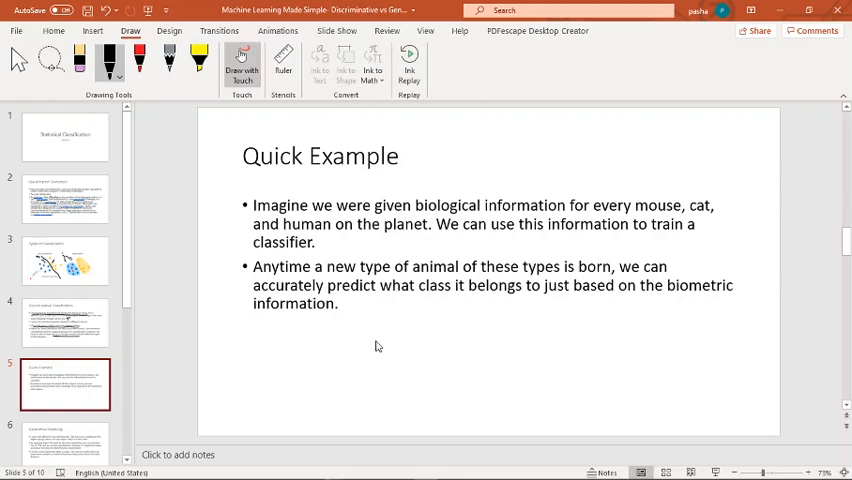
mouse_move(385, 336)
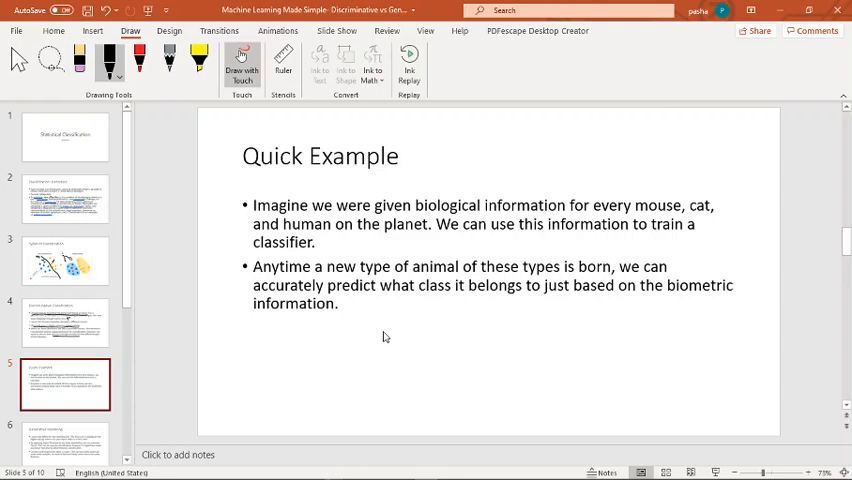
mouse_move(479, 334)
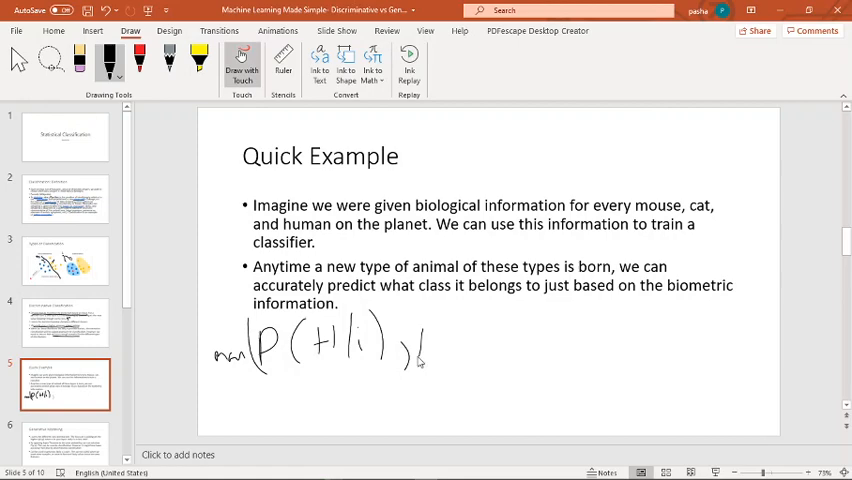
Handwrite max(P(…|i), P(…|i), P(…|i)) beneath the Quick Example bullets
left_click_drag(400, 330, 470, 360)
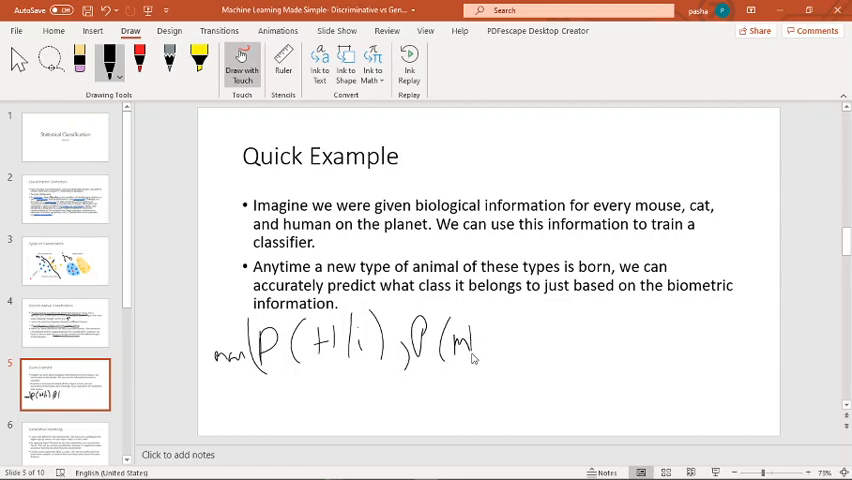
left_click_drag(480, 345, 555, 340)
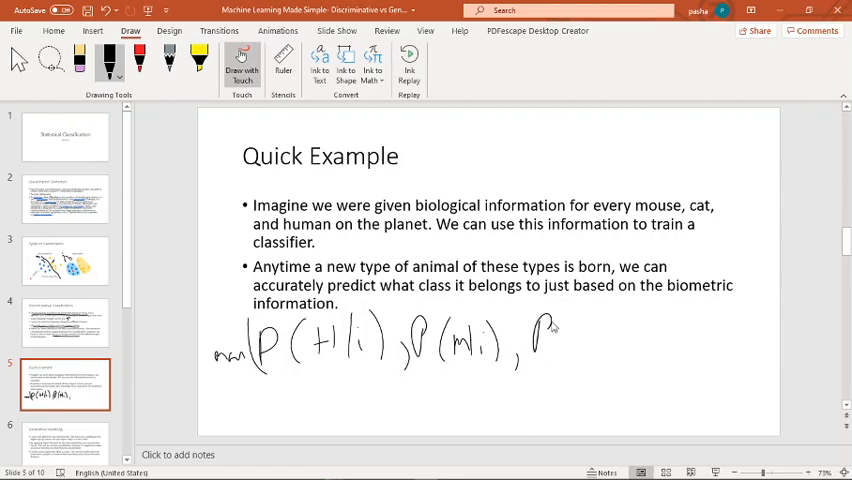
left_click_drag(545, 325, 630, 355)
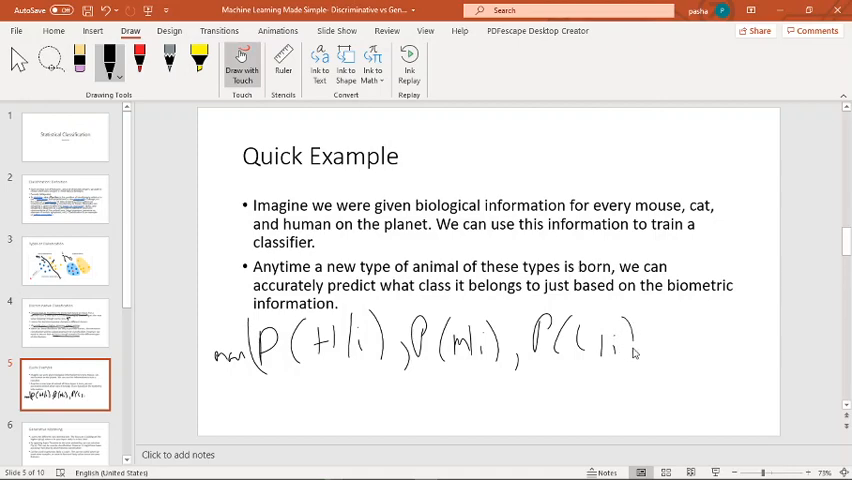
left_click_drag(640, 320, 655, 360)
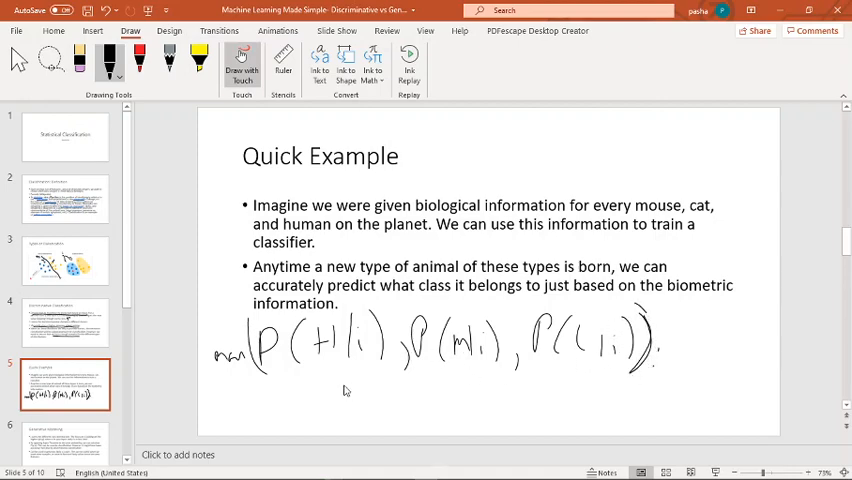
mouse_move(490, 367)
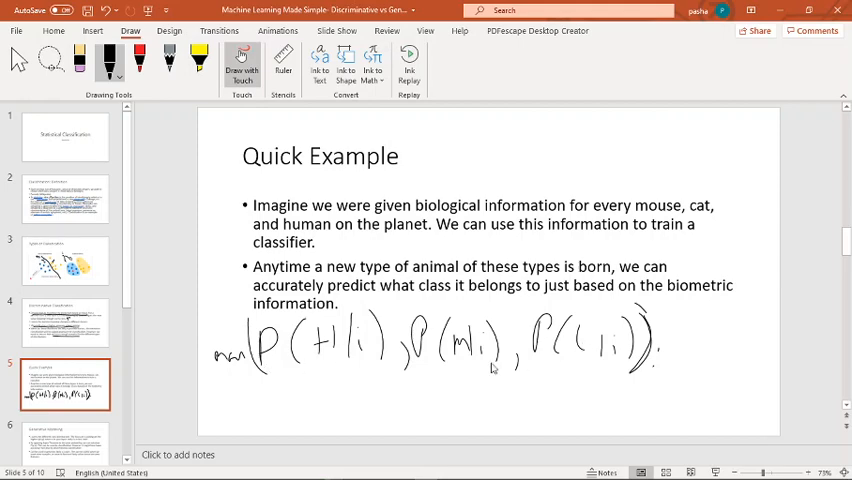
mouse_move(421, 378)
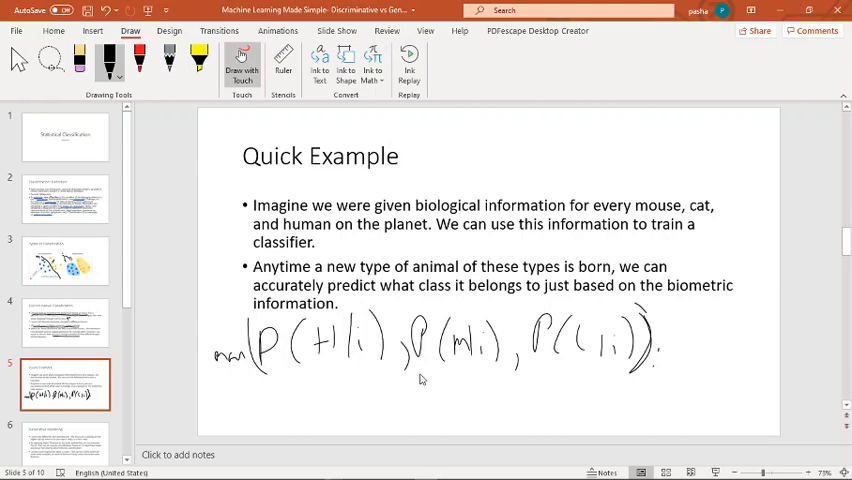
left_click(65, 320)
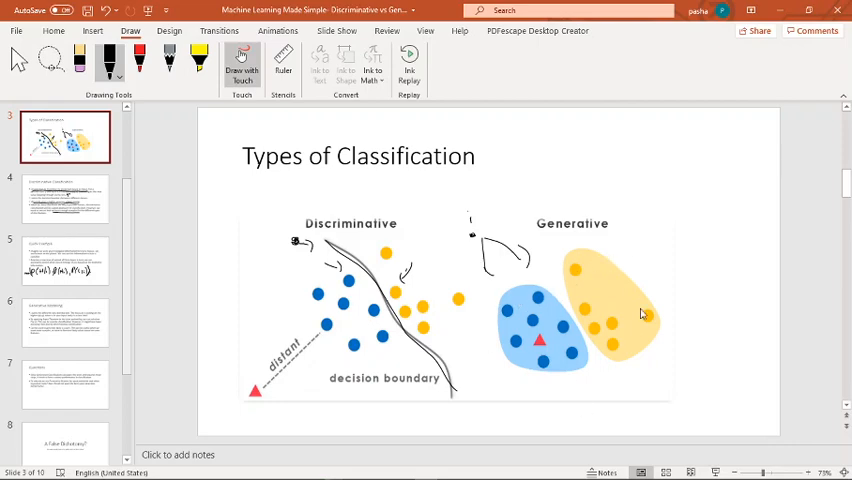
mouse_move(538, 295)
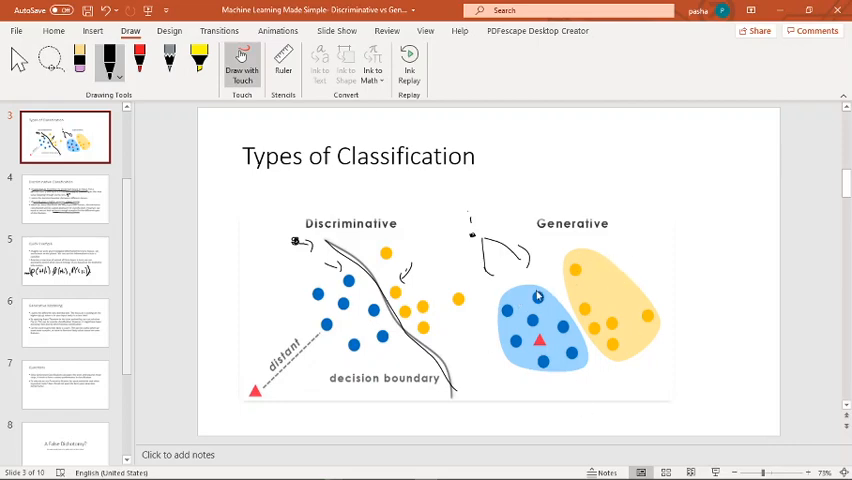
Select the slide thumbnail to go back to 'Types of Classification'
left_click(65, 322)
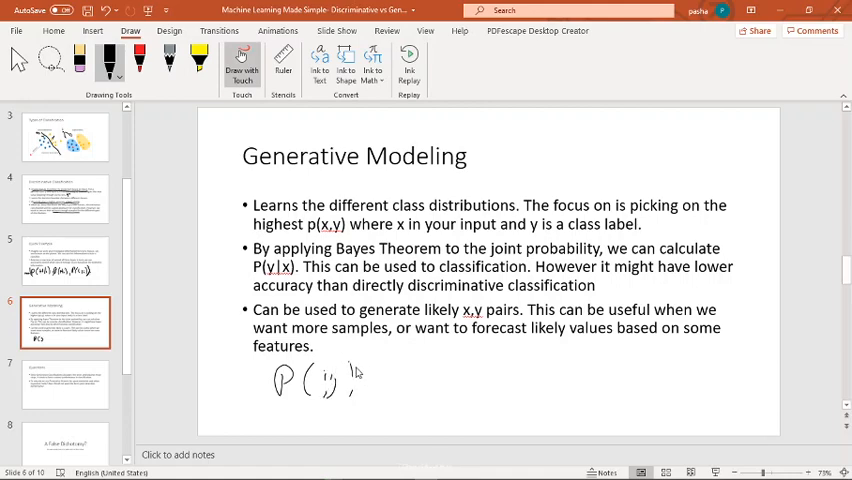
Ink P(y) and a longer P(… + …) expression below the Generative Modeling bullets
left_click_drag(355, 380, 385, 390)
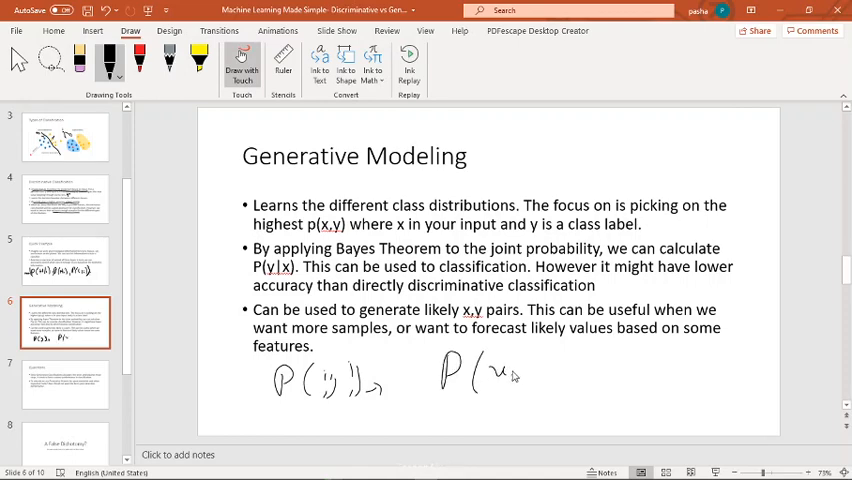
left_click_drag(495, 373, 560, 373)
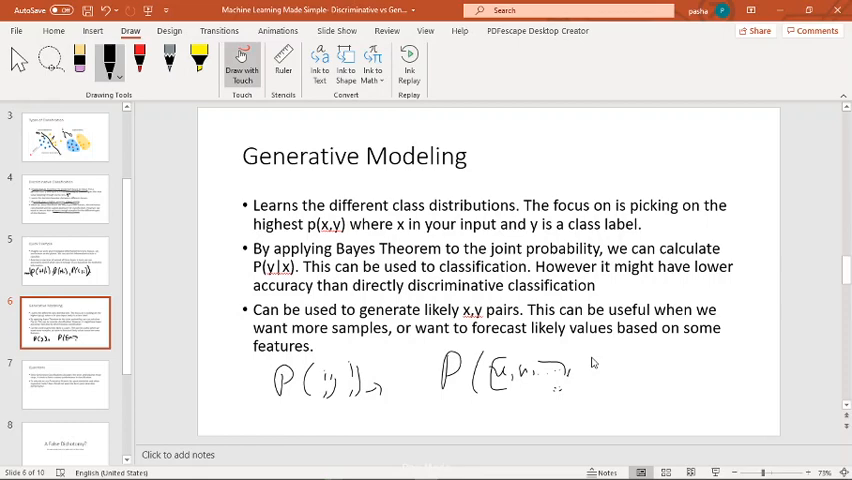
left_click_drag(590, 378, 600, 378)
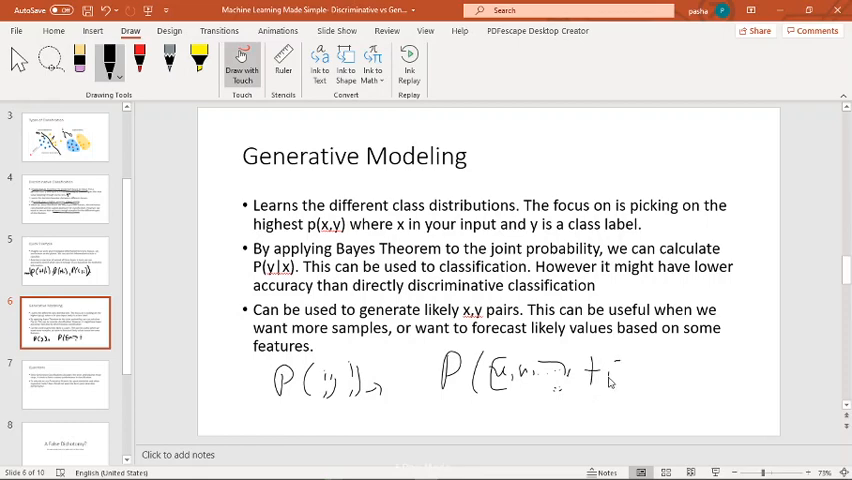
left_click_drag(615, 380, 660, 390)
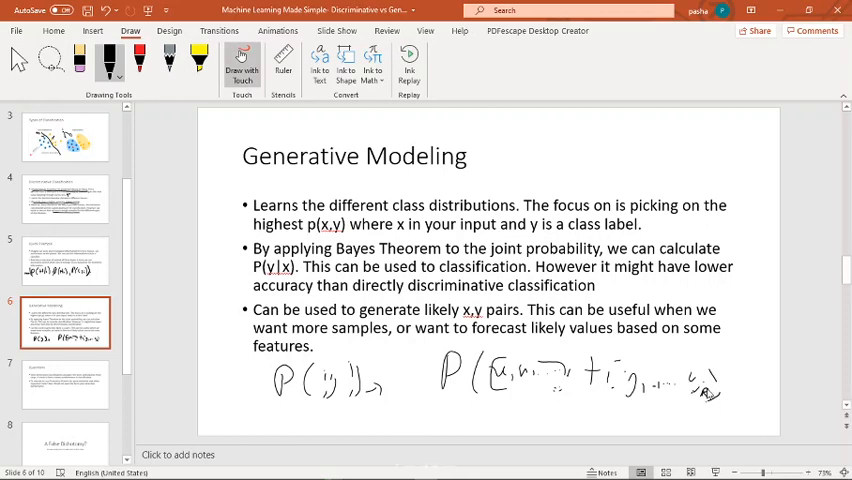
left_click_drag(705, 375, 720, 410)
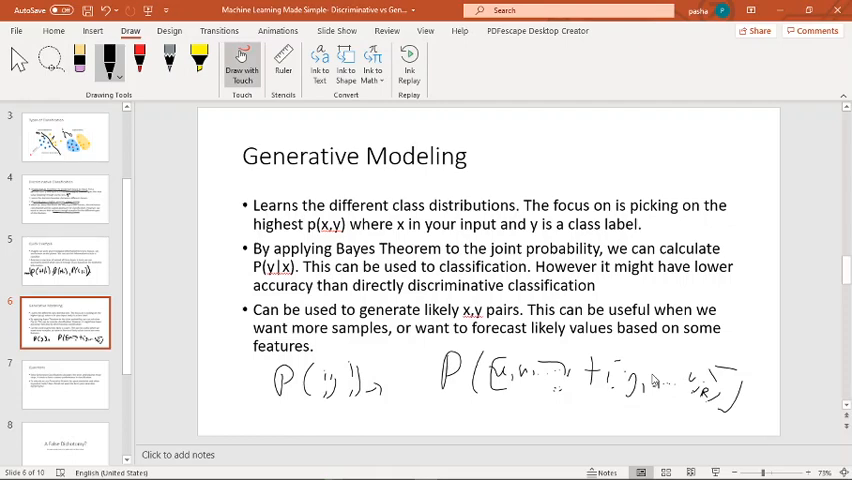
mouse_move(485, 365)
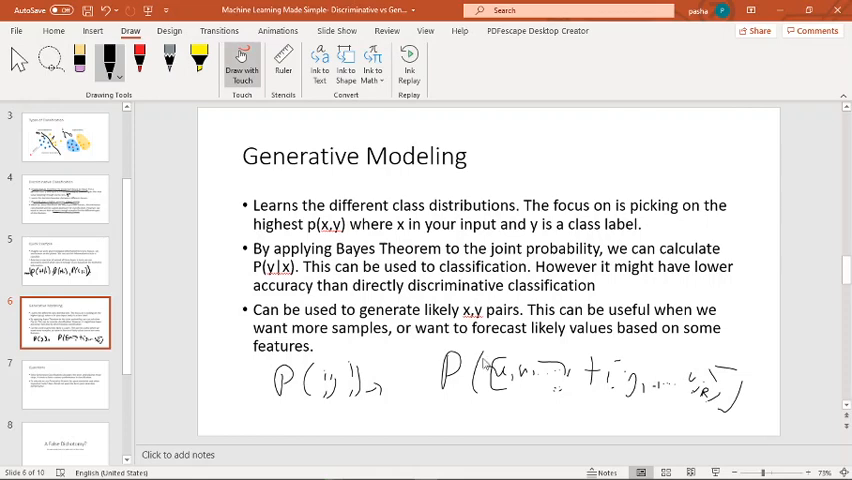
mouse_move(452, 409)
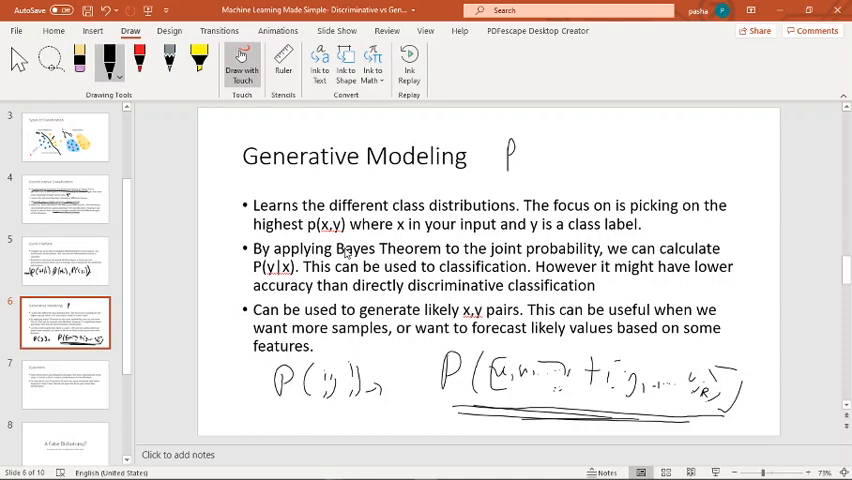
mouse_move(301, 268)
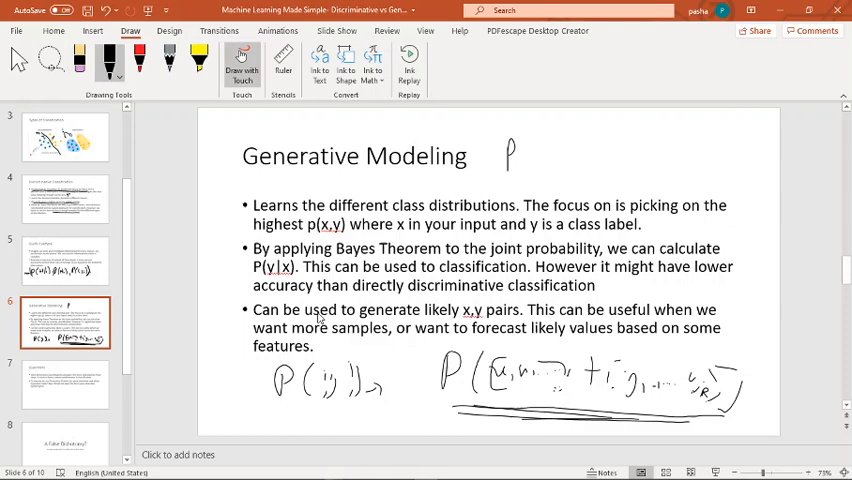
mouse_move(312, 318)
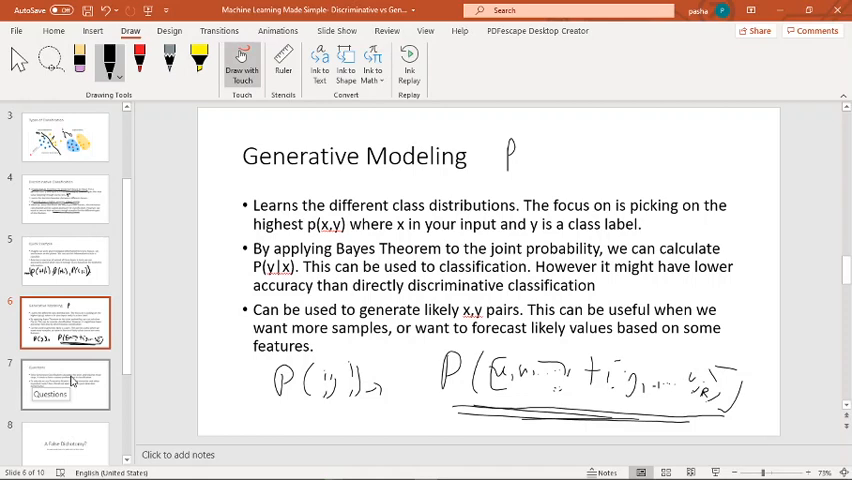
Open the Questions slide about generative models for spam detection
left_click(65, 385)
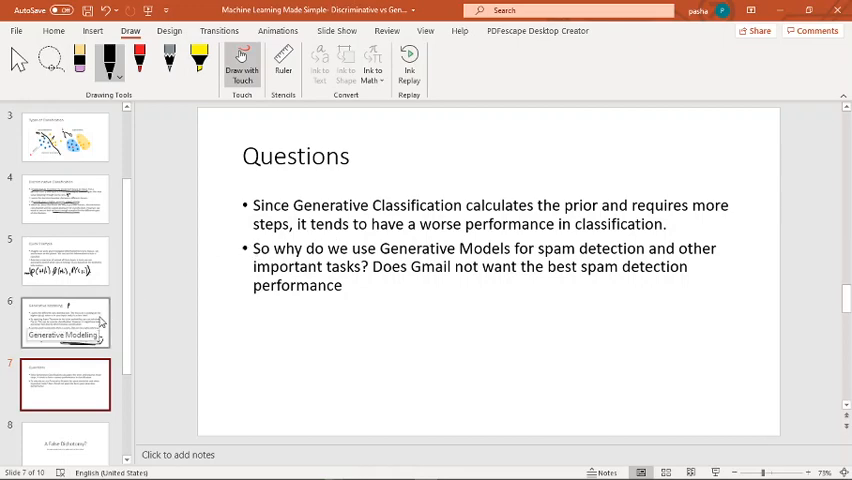
left_click(65, 322)
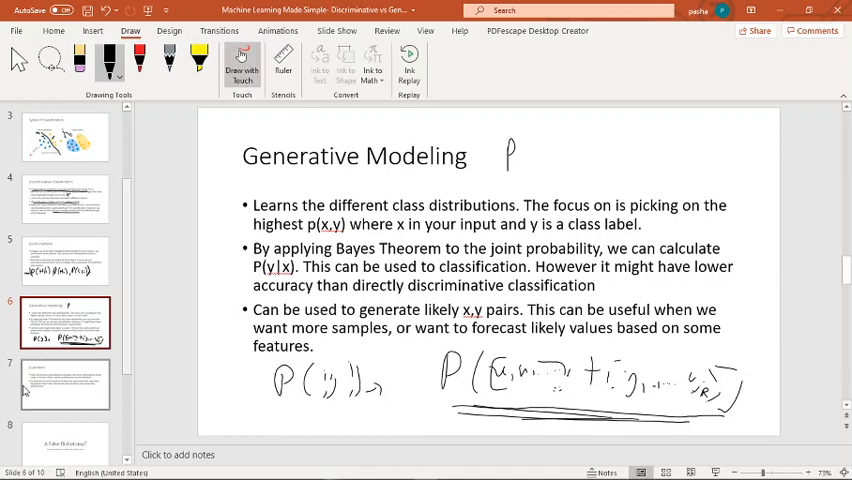
left_click(65, 385)
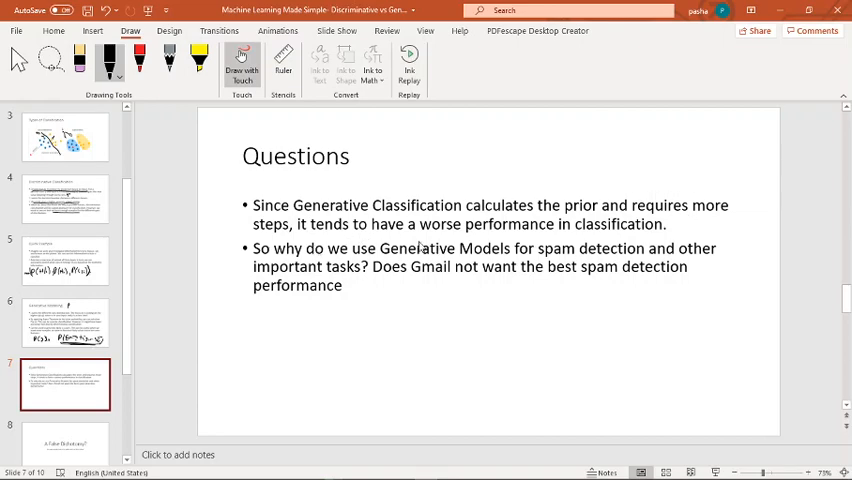
mouse_move(578, 229)
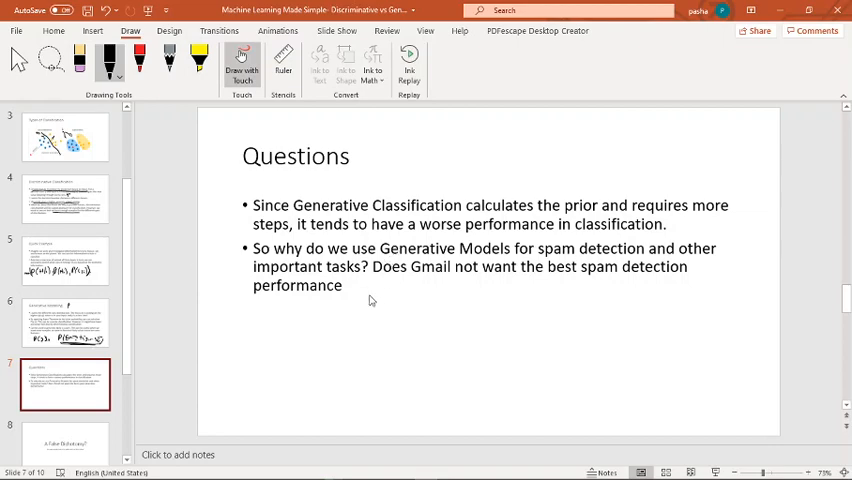
mouse_move(283, 344)
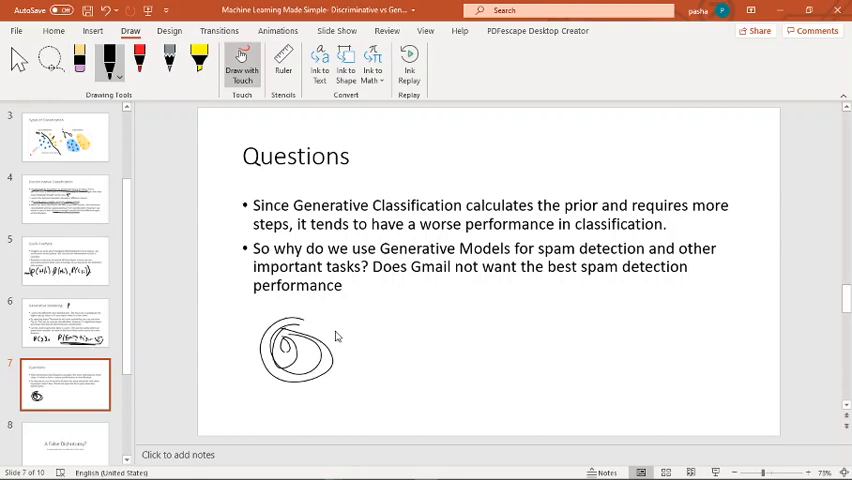
mouse_move(238, 353)
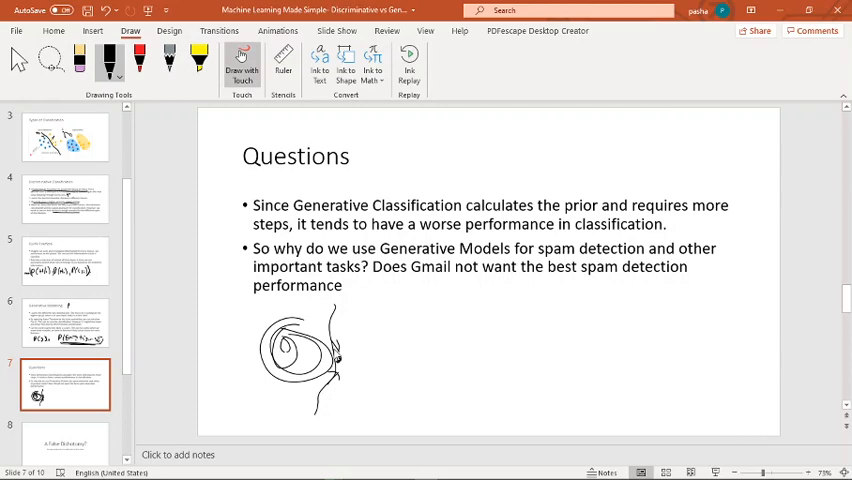
mouse_move(398, 315)
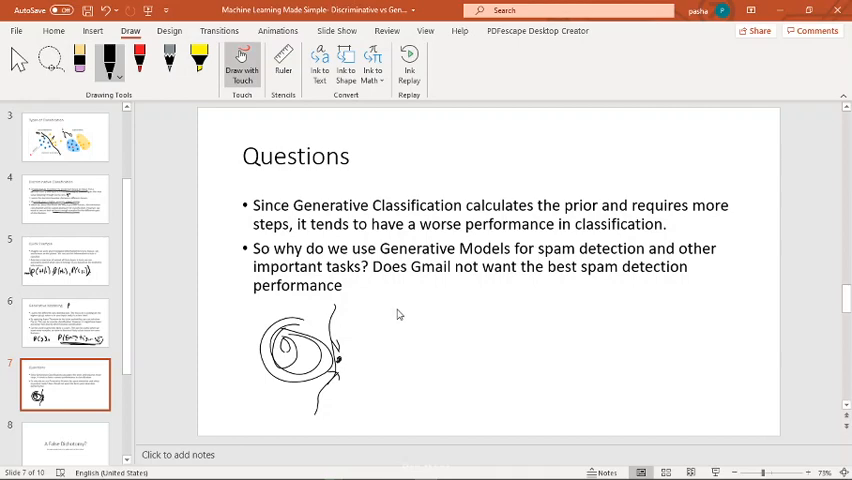
mouse_move(383, 332)
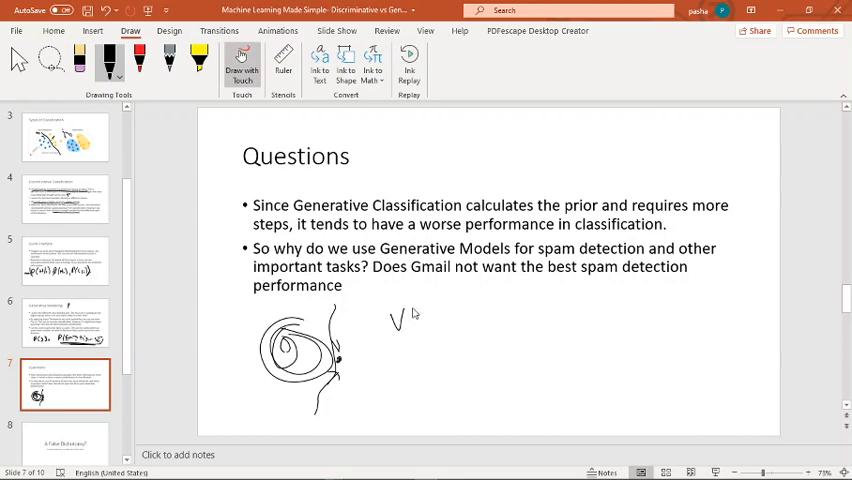
Handwrite a short note beside the inked eye sketch on the Questions slide
left_click_drag(410, 320, 470, 325)
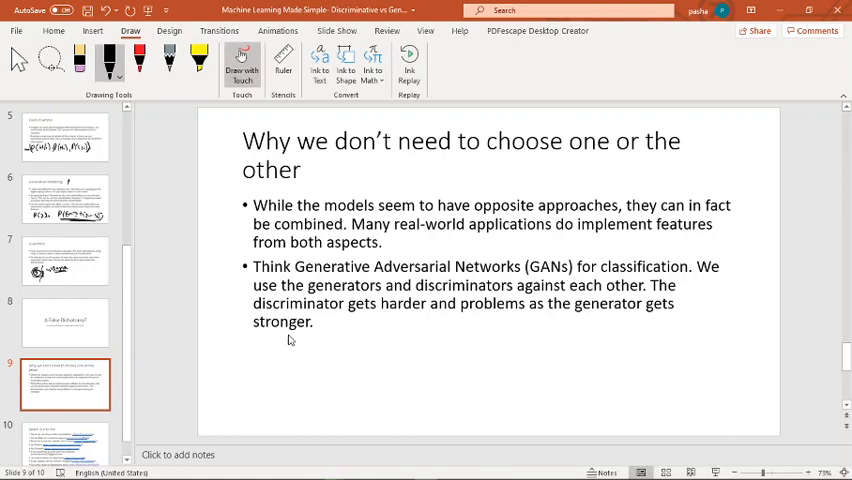
mouse_move(393, 366)
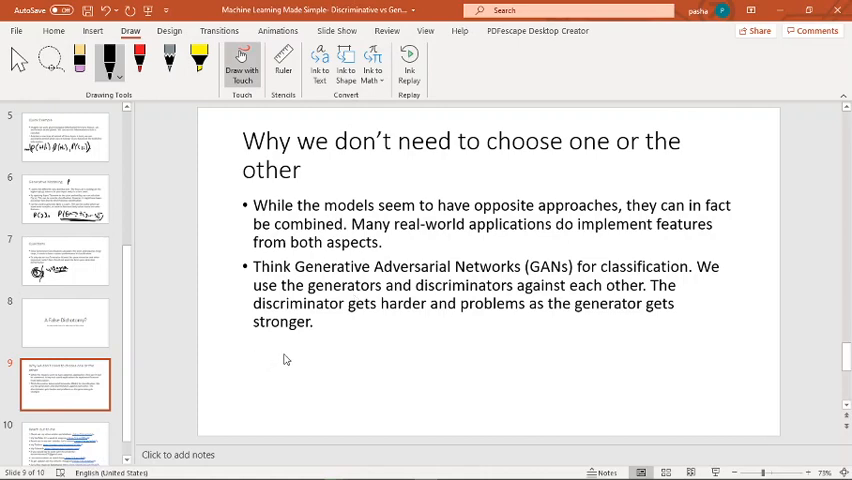
mouse_move(377, 327)
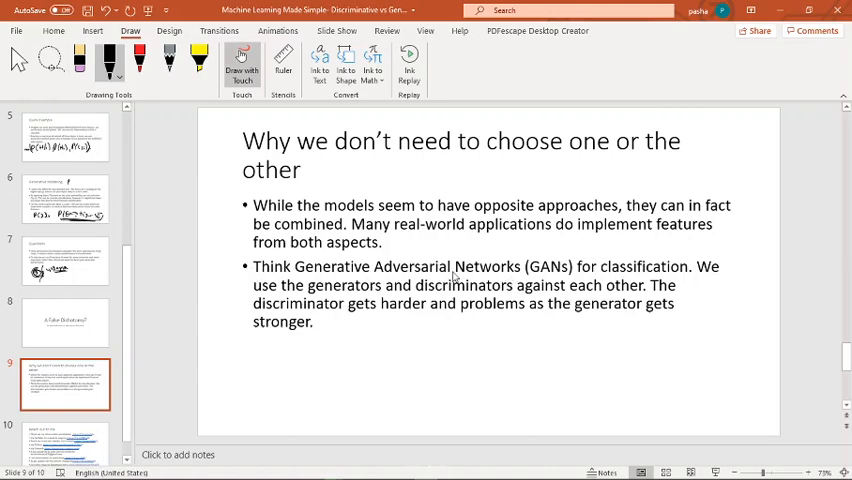
mouse_move(306, 367)
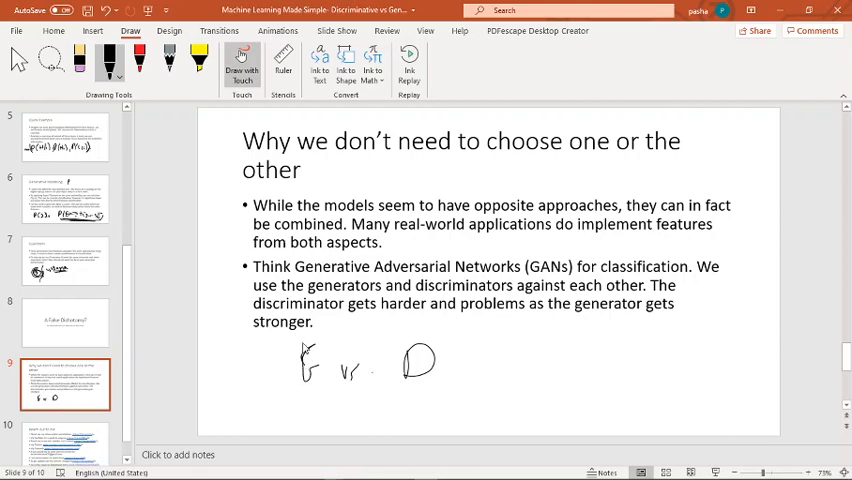
mouse_move(268, 417)
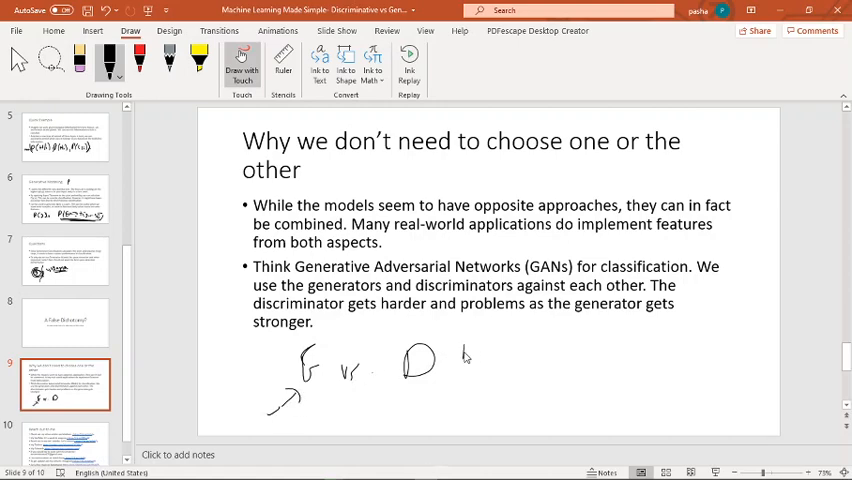
Ink 'Not Spam' beside D, then draw branches from D toward 'Spam'
left_click_drag(463, 352, 500, 360)
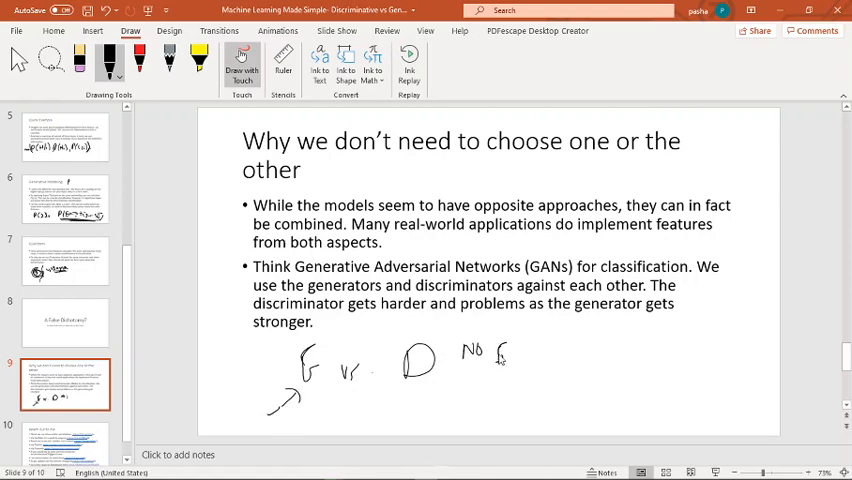
left_click_drag(490, 358, 555, 362)
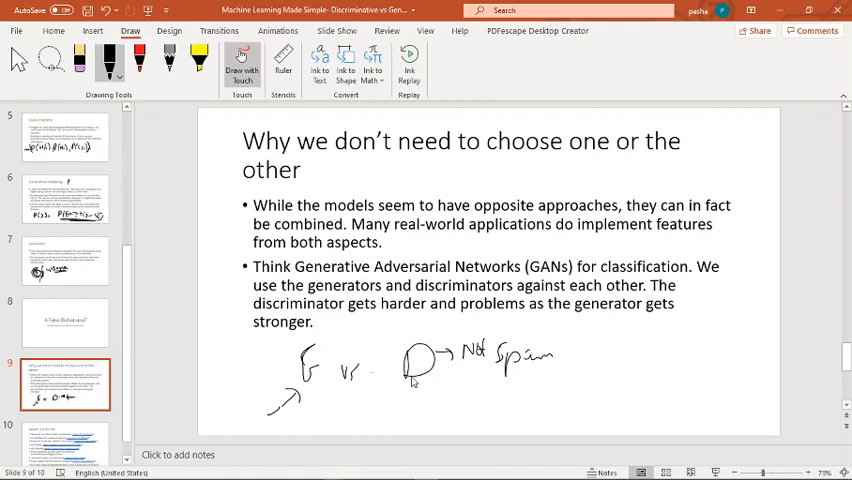
left_click_drag(300, 368, 270, 372)
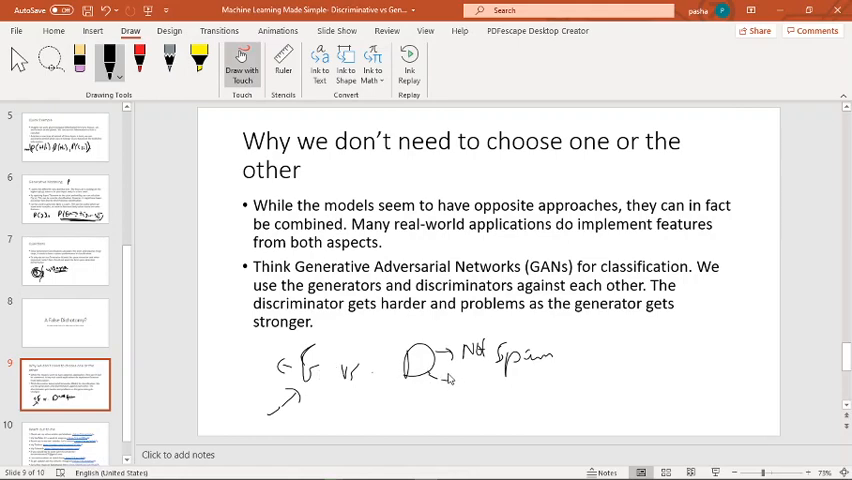
left_click_drag(450, 385, 500, 390)
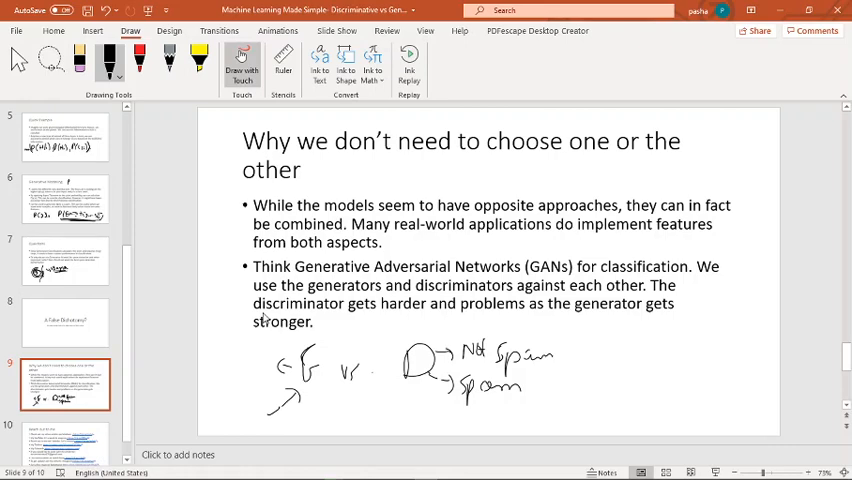
mouse_move(244, 367)
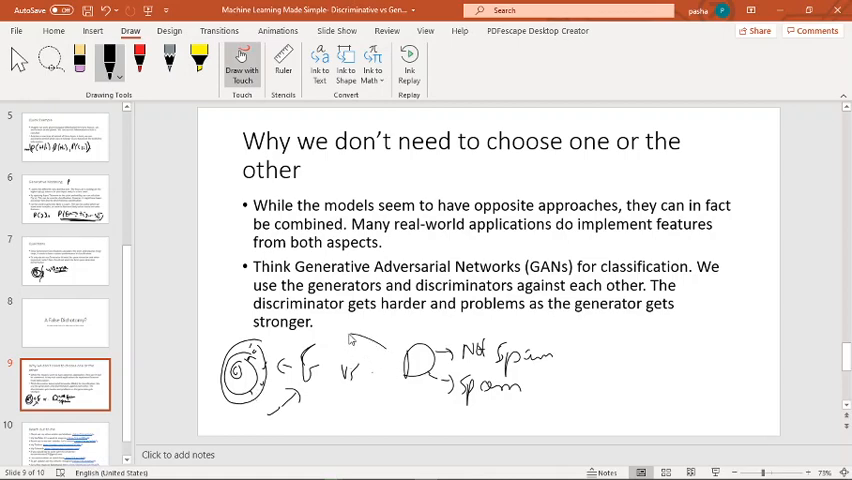
Ink an arc above 'G vs D' and a bracketed 1/n note after 'Not Spam'
left_click_drag(325, 348, 378, 340)
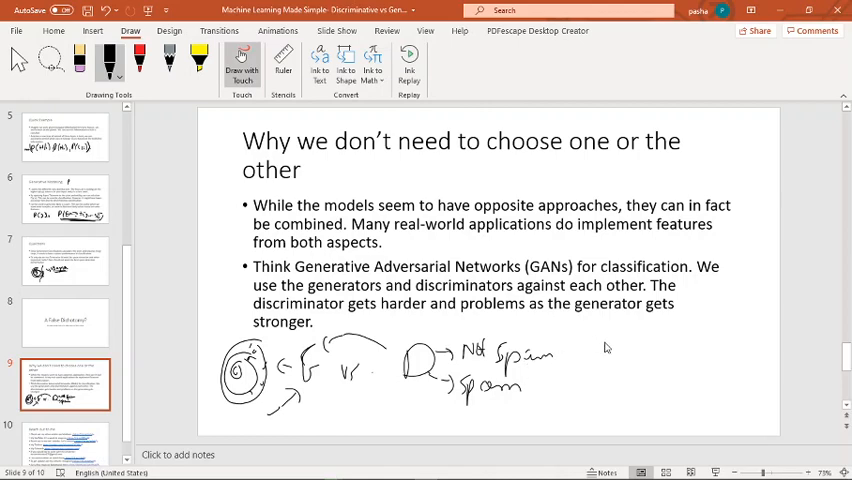
mouse_move(601, 331)
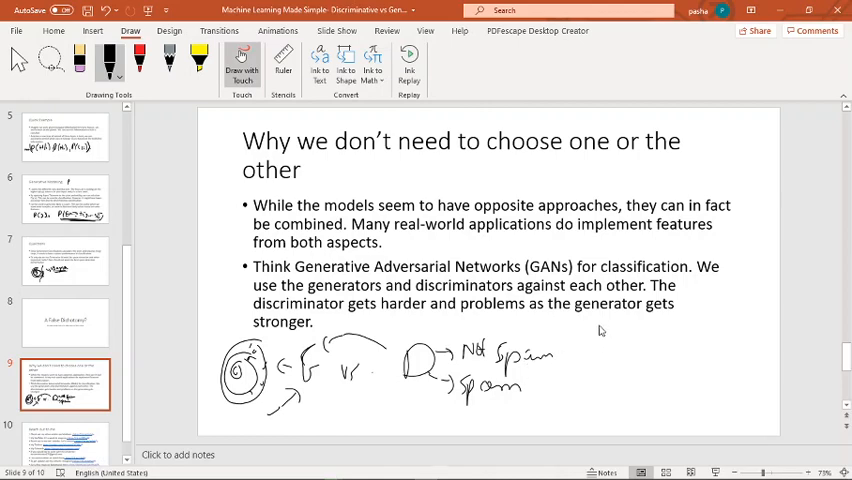
left_click_drag(590, 330, 600, 365)
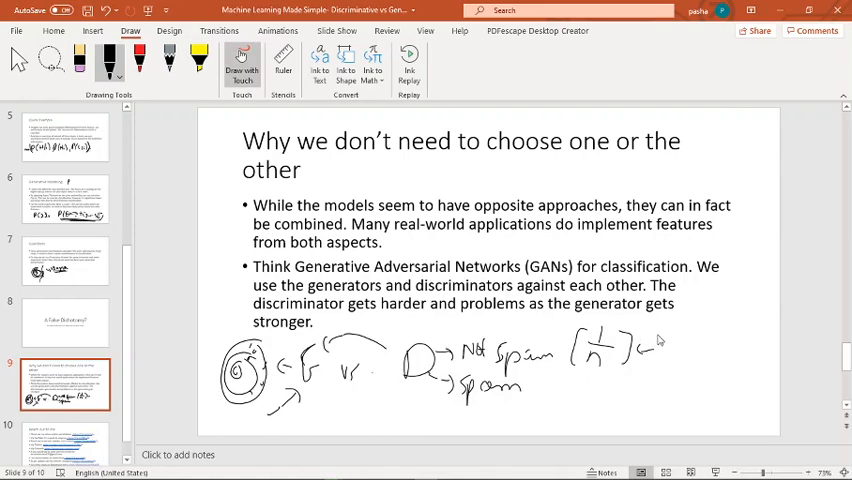
left_click_drag(648, 345, 685, 355)
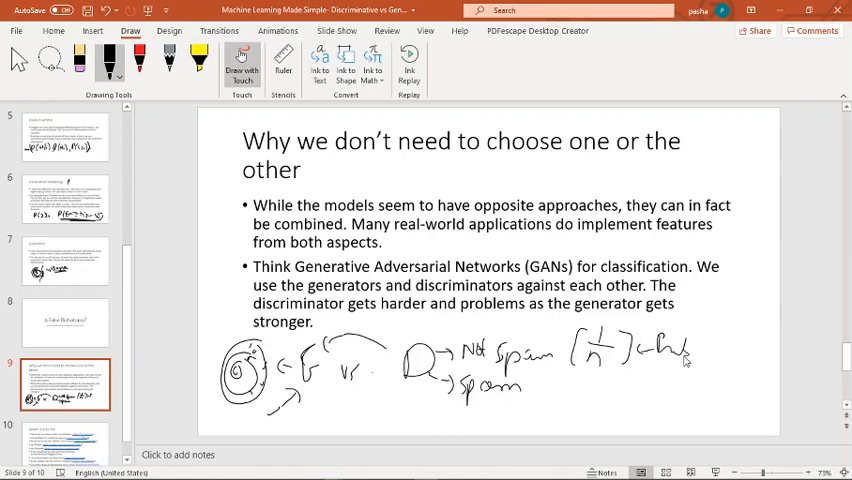
left_click_drag(655, 355, 725, 358)
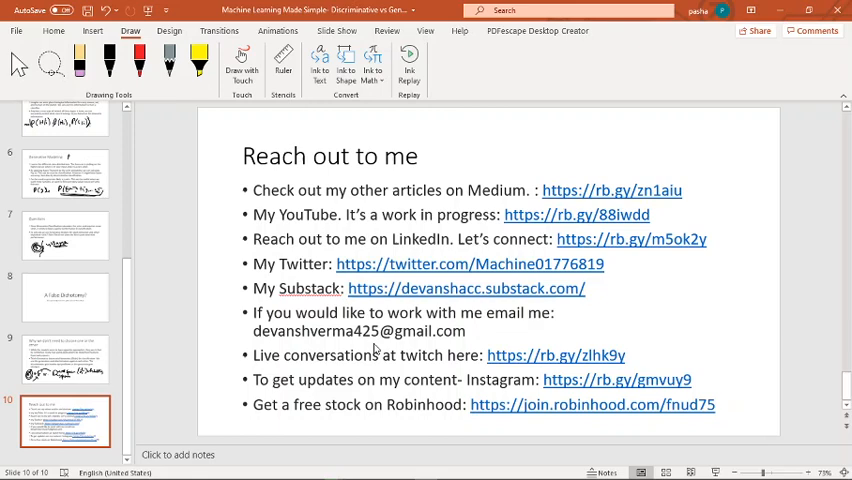
mouse_move(374, 346)
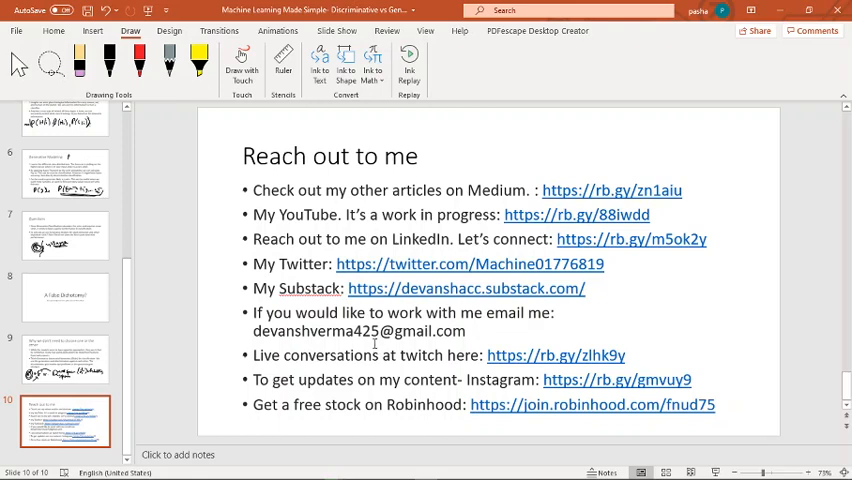